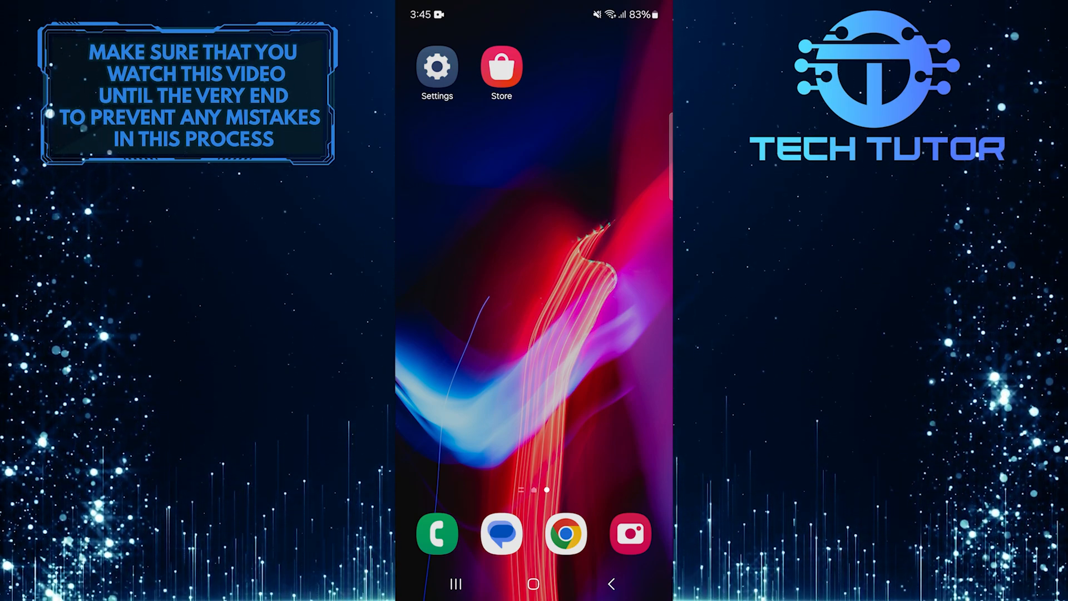
Launch Galaxy Store from its home-screen icon
{"action": "left_click", "coordinate": [501, 67]}
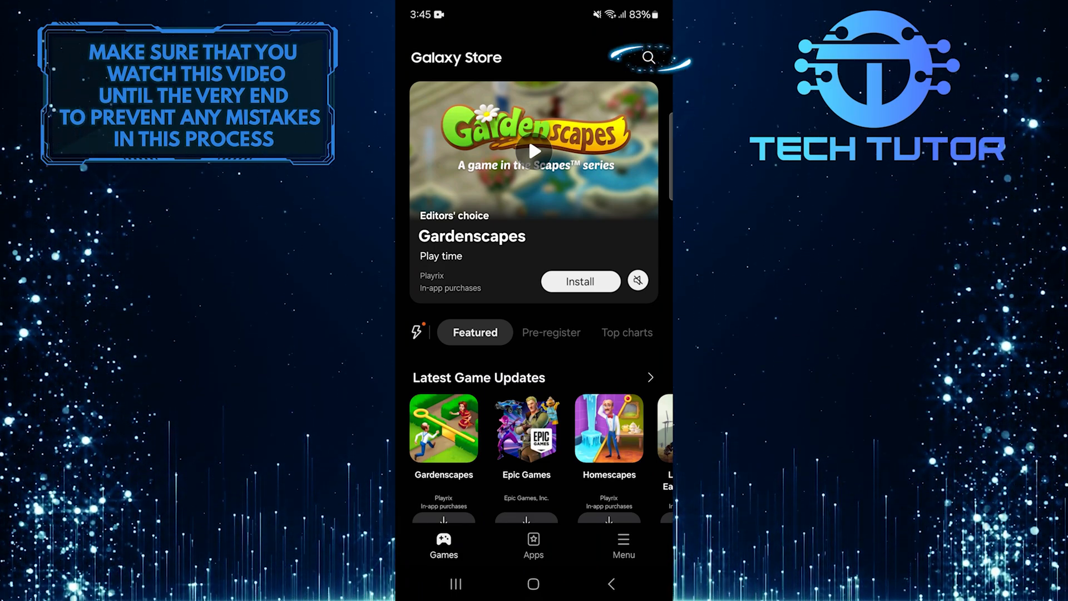
Search the store for 'good lock' and open the Good Lock app page
{"action": "left_click", "coordinate": [648, 57]}
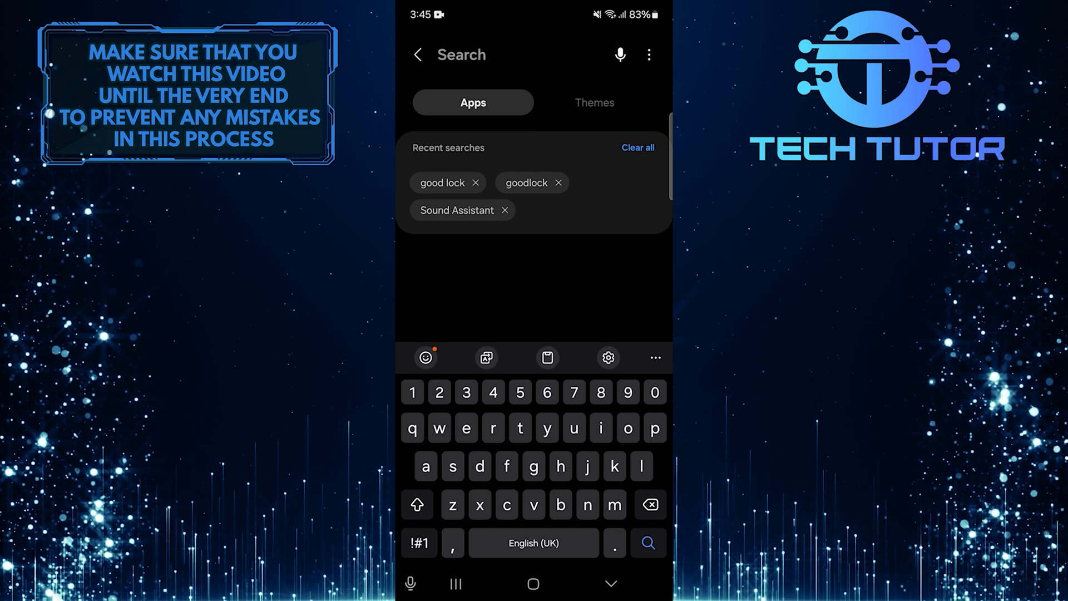
{"action": "left_click", "coordinate": [477, 54]}
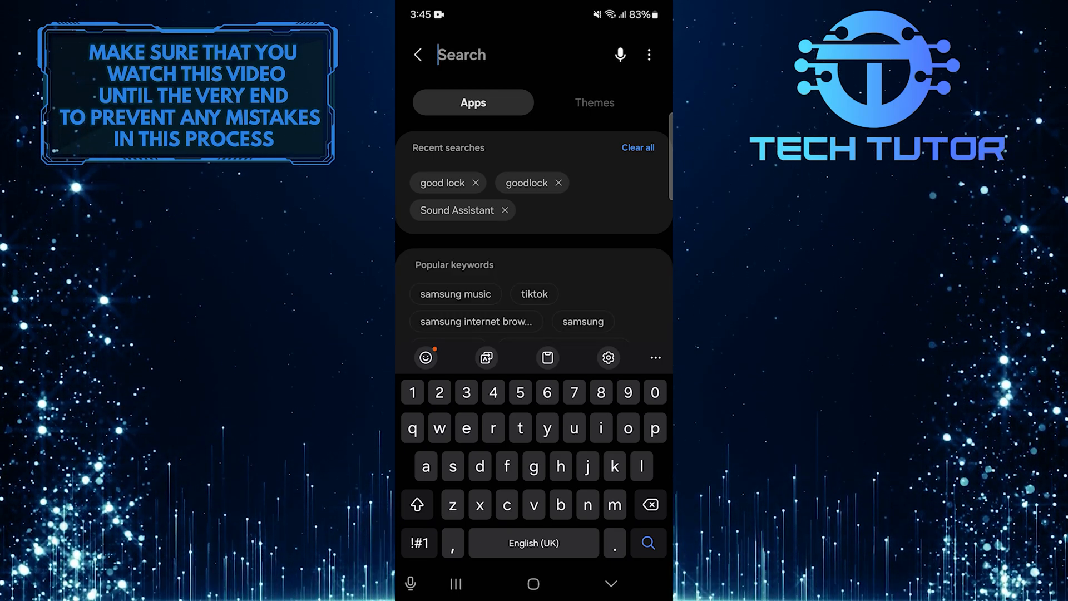
{"action": "left_click", "coordinate": [443, 183]}
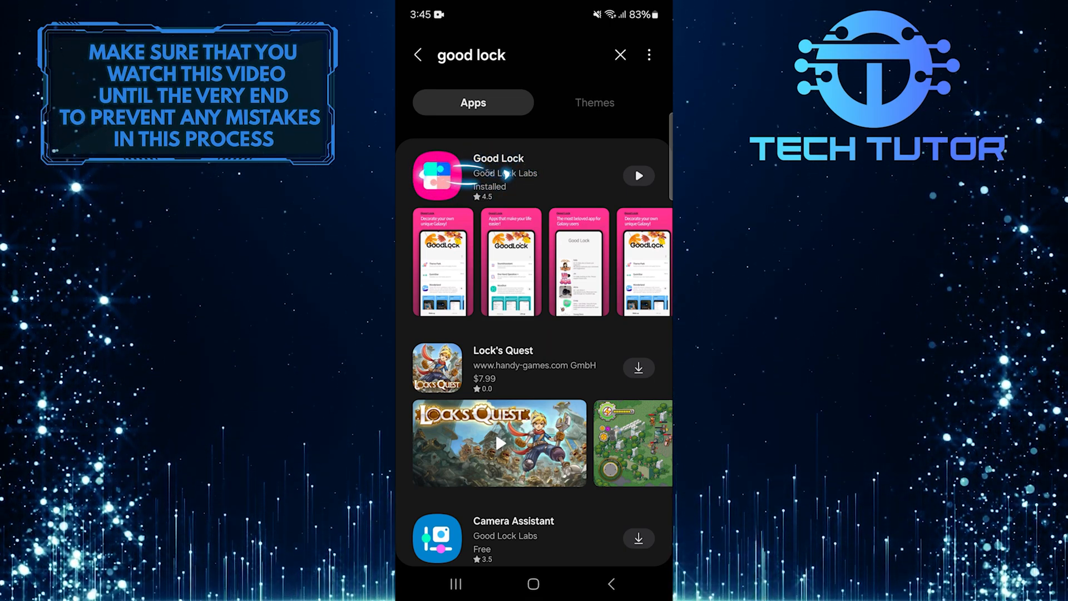
{"action": "left_click", "coordinate": [498, 176]}
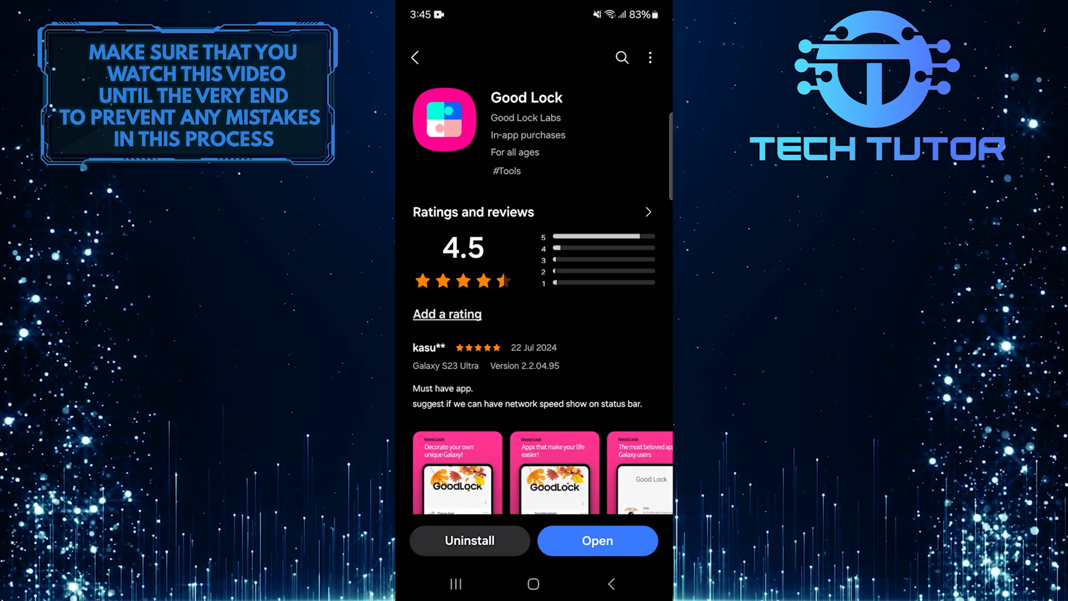
Open Good Lock and scroll the Make up list toward QuickStar
{"action": "left_click", "coordinate": [597, 540]}
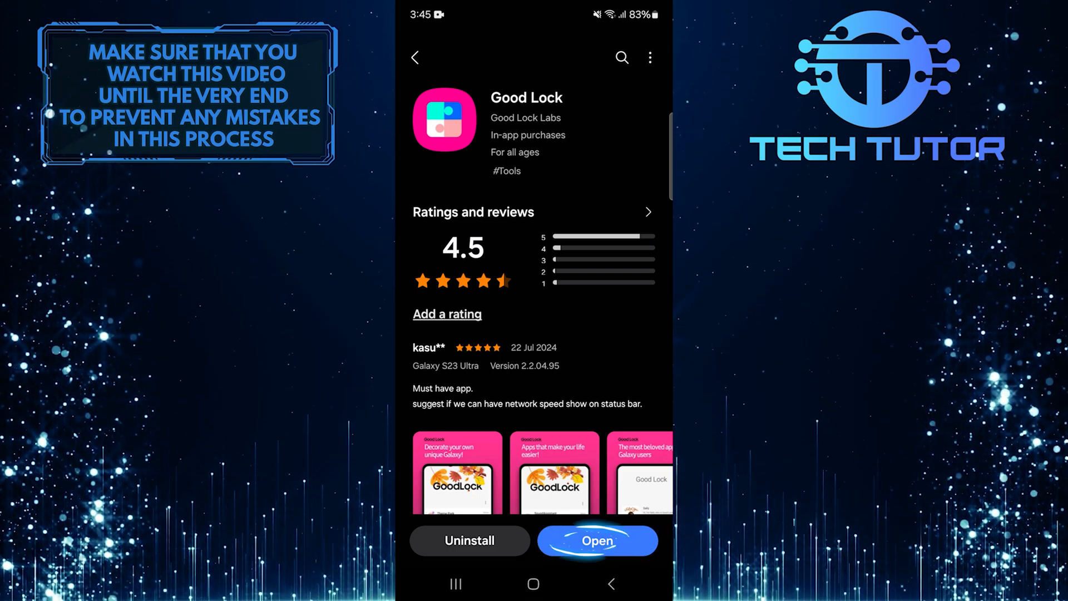
{"action": "left_click", "coordinate": [597, 540]}
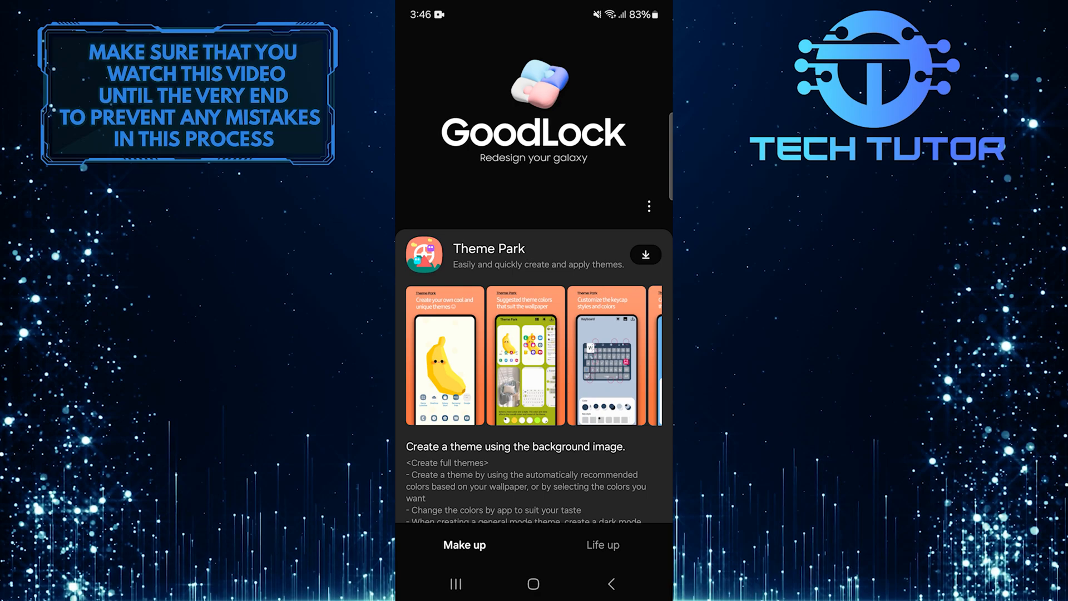
{"action": "scroll", "scroll_direction": "down", "scroll_amount": 3}
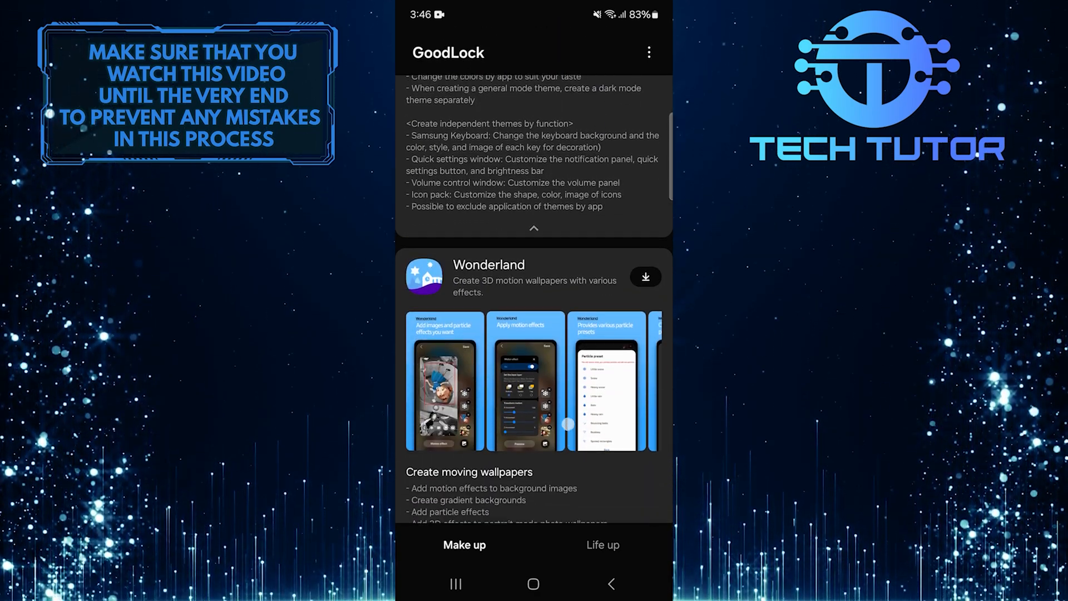
{"action": "scroll", "scroll_direction": "down", "scroll_amount": 3}
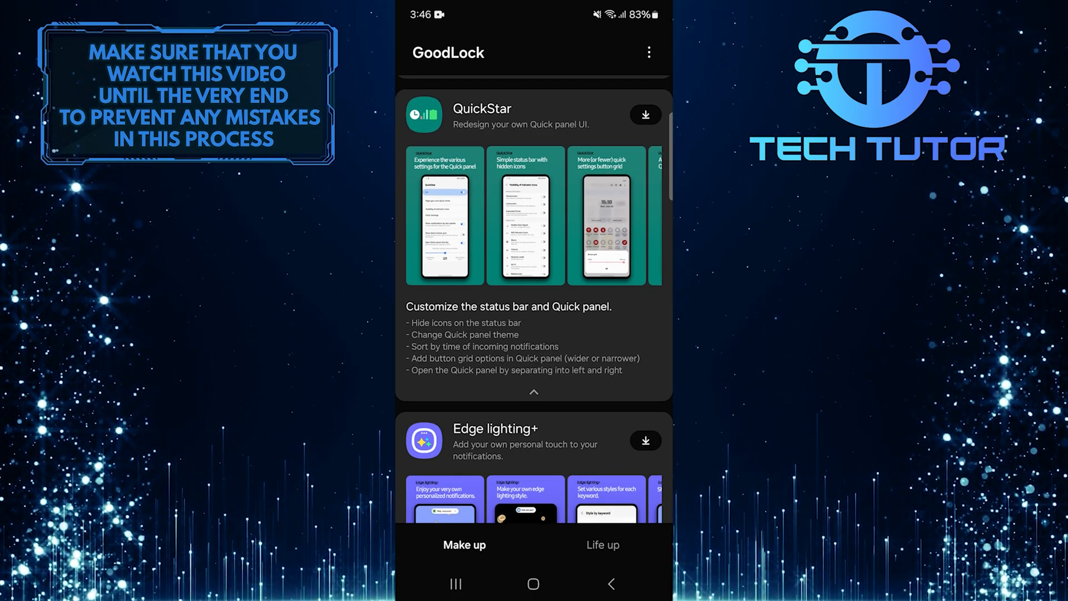
Download and install the QuickStar module, then bring up its settings
{"action": "left_click", "coordinate": [644, 115]}
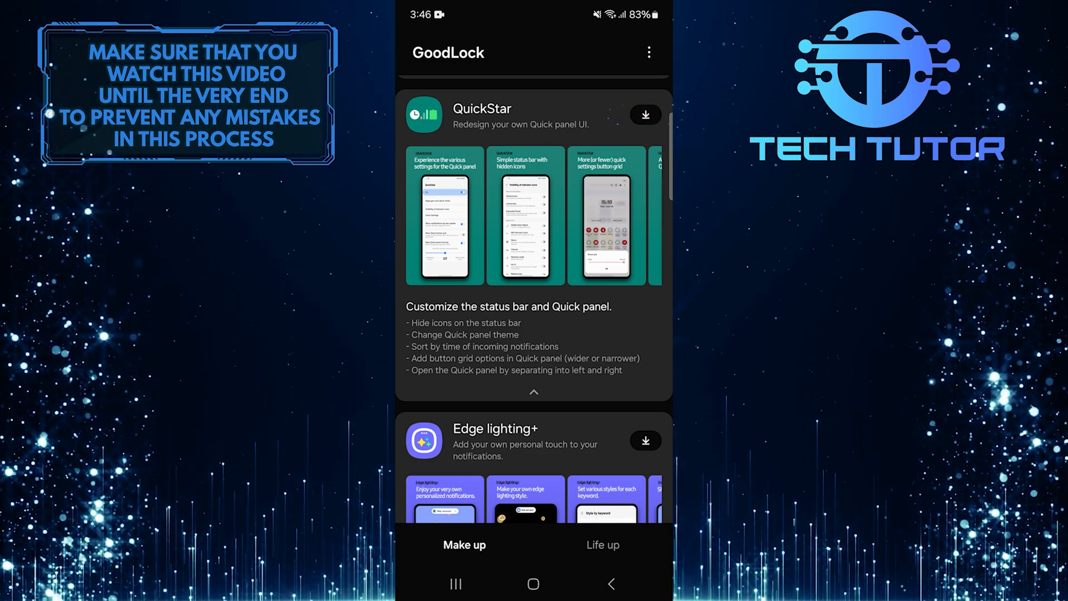
{"action": "left_click", "coordinate": [645, 114]}
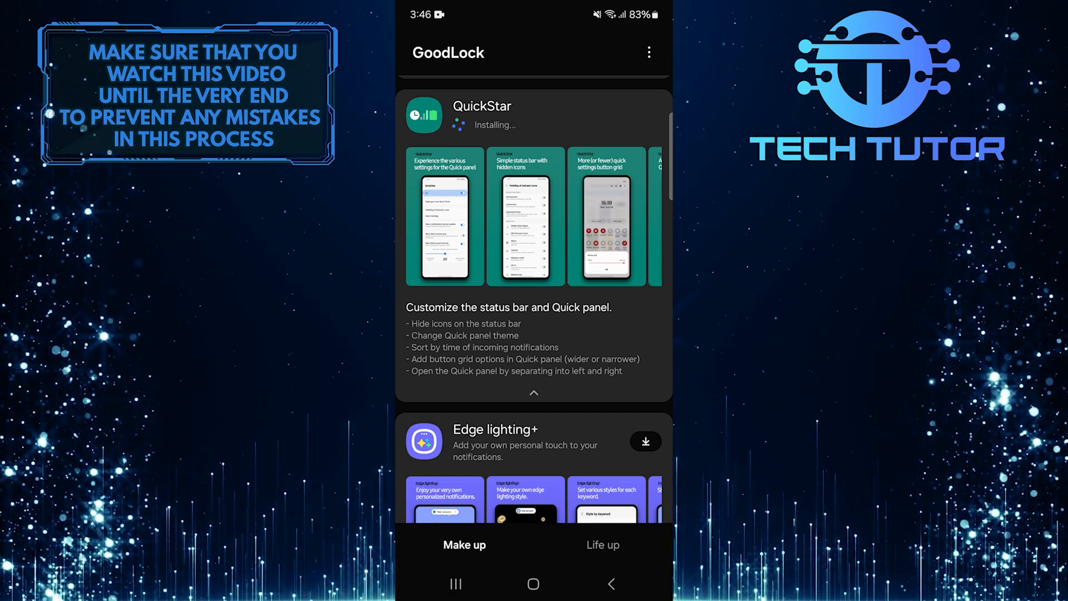
{"action": "scroll", "scroll_direction": "down", "scroll_amount": 3}
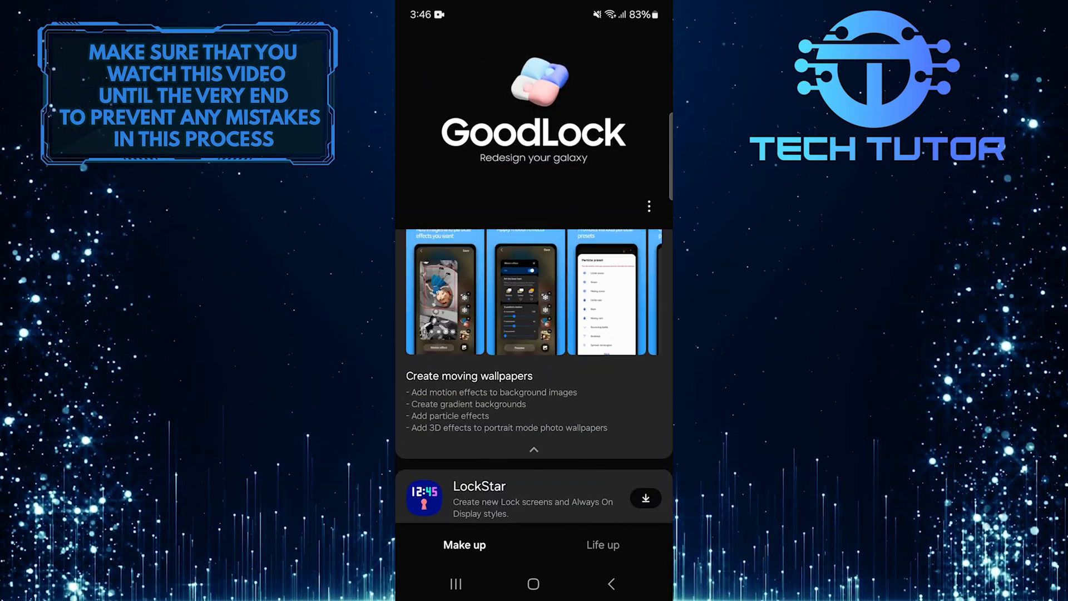
{"action": "scroll", "scroll_direction": "down", "scroll_amount": 3}
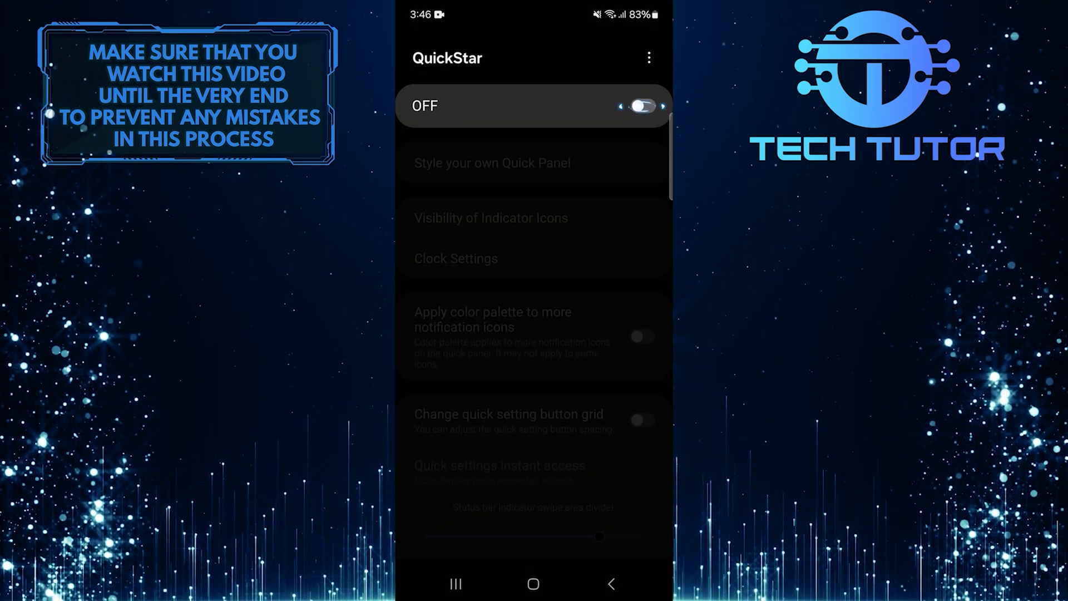
Switch QuickStar on and go to Clock Settings
{"action": "left_click", "coordinate": [640, 106]}
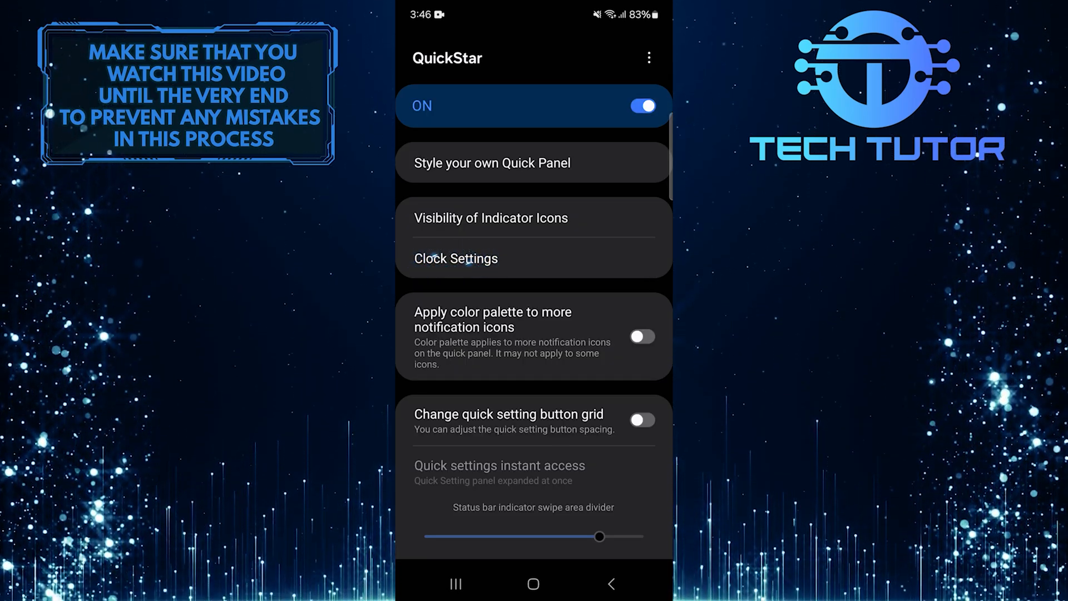
{"action": "left_click", "coordinate": [455, 259]}
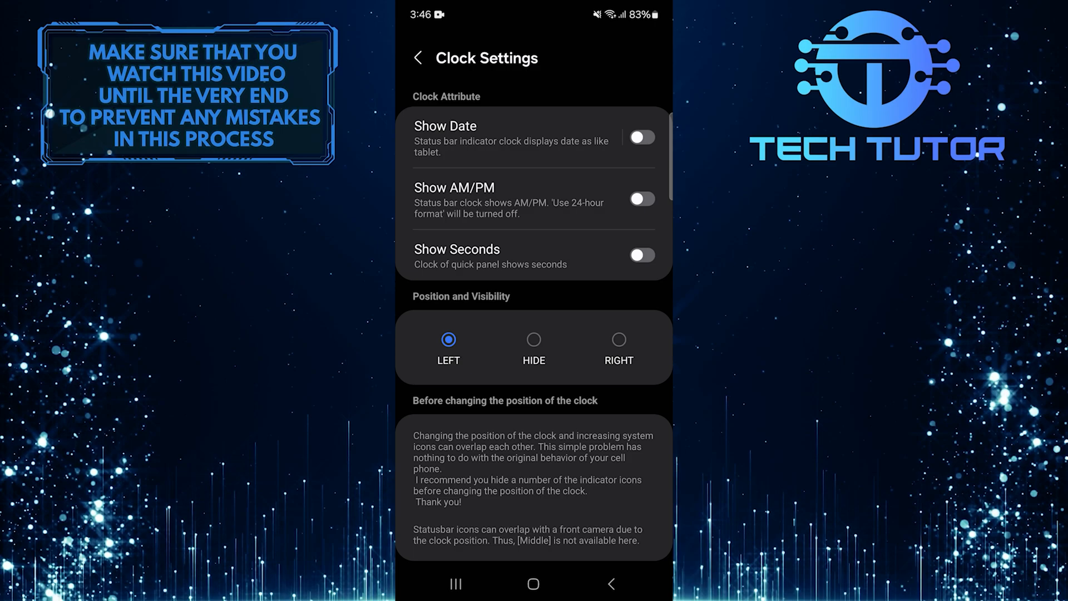
Enable Show Seconds and pull down the Quick panel to see the clock with seconds
{"action": "left_click", "coordinate": [640, 255]}
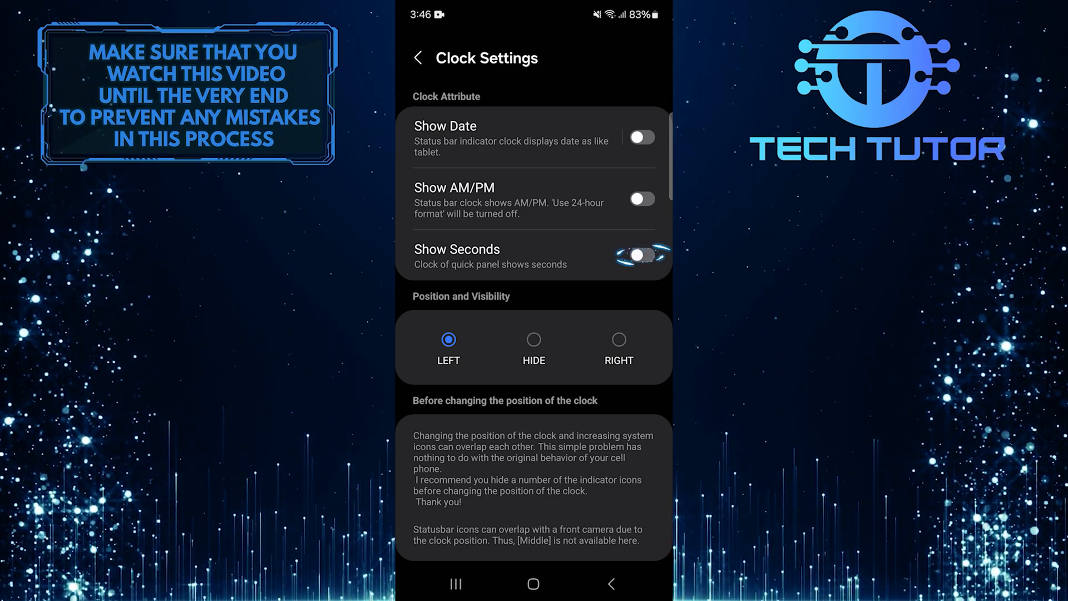
{"action": "left_click", "coordinate": [641, 255]}
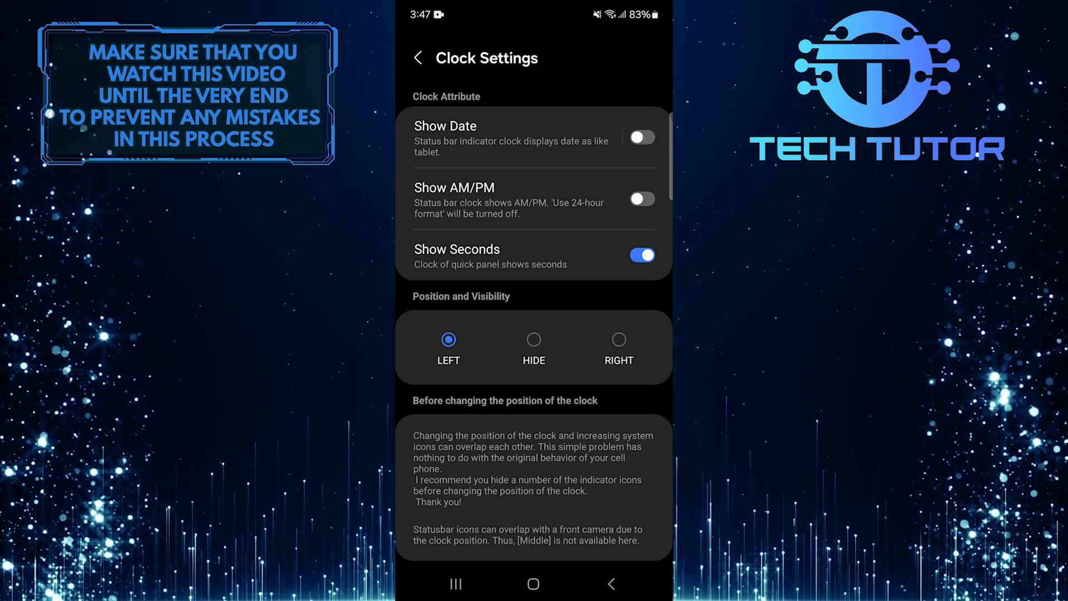
{"action": "left_click_drag", "start_coordinate": [534, 13], "coordinate": [534, 273]}
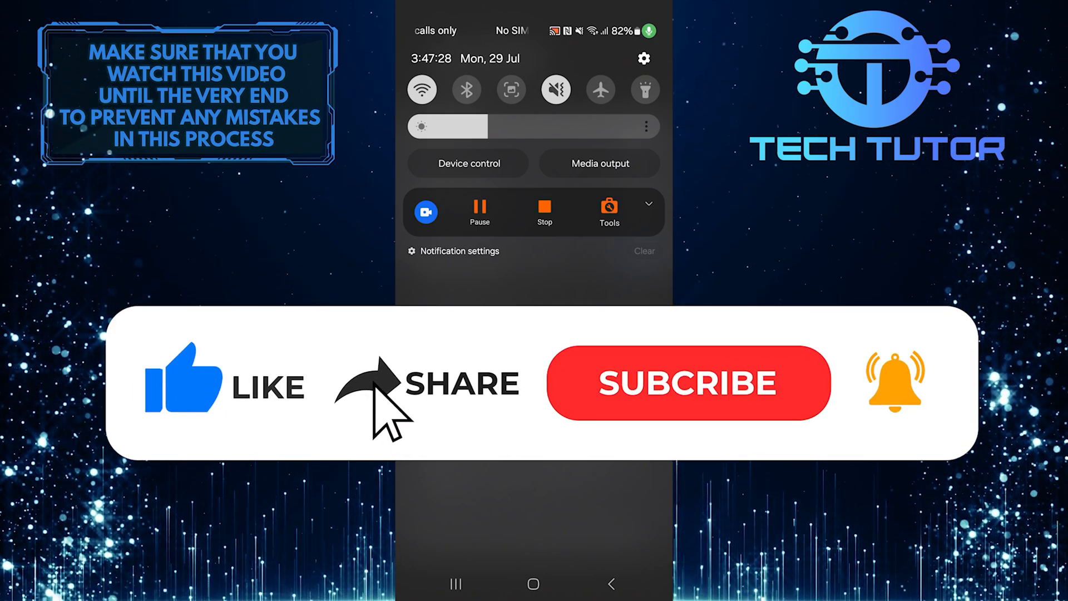
Confirm the Quick panel clock ticks with seconds, reading 3:47:30
{"action": "left_click", "coordinate": [687, 383]}
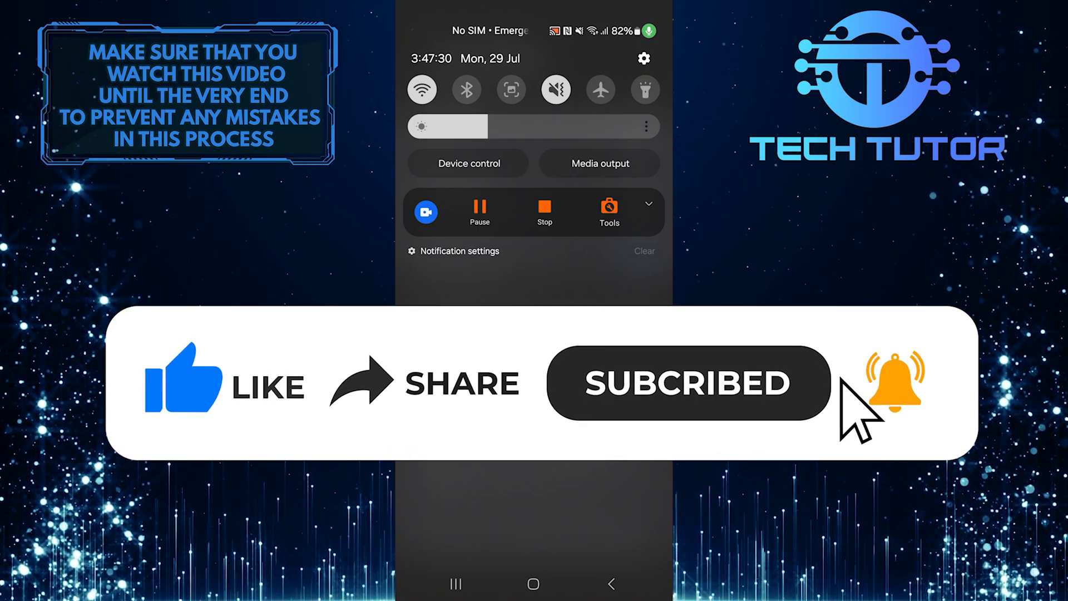